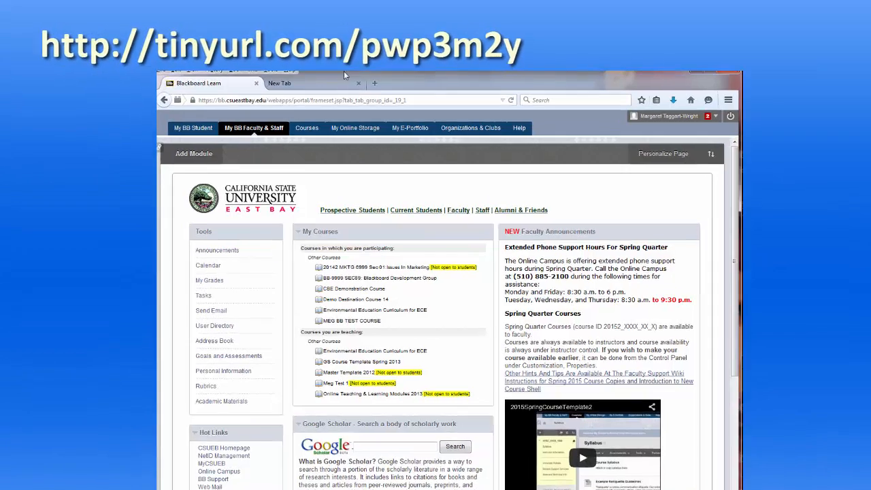
pyautogui.click(279, 83)
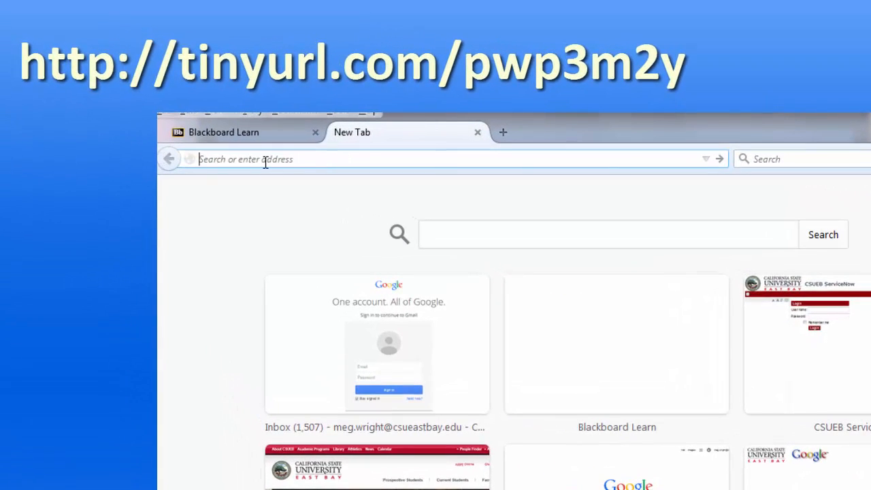
pyautogui.write('http://tinyurl.com/pwp3m2y')
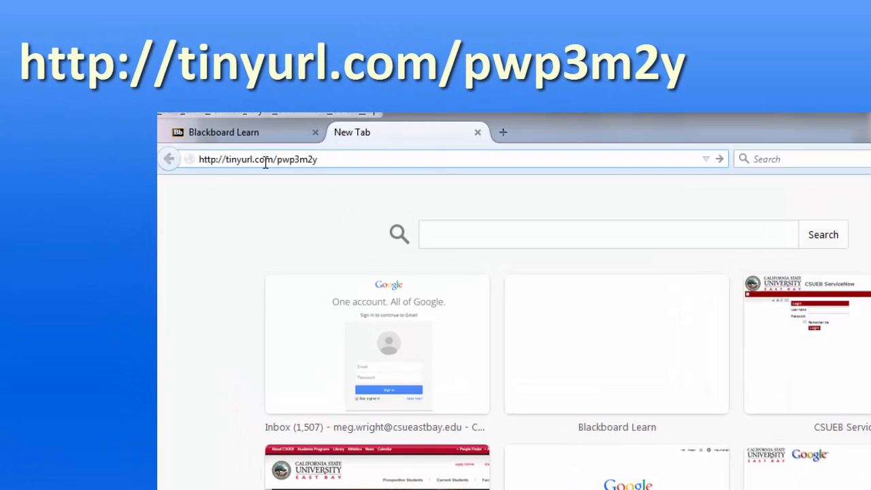
pyautogui.click(266, 159)
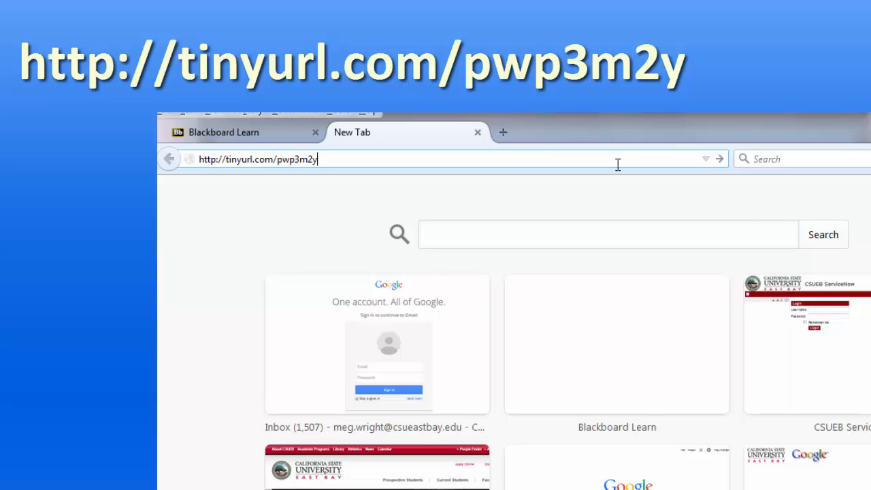
pyautogui.press('Return')
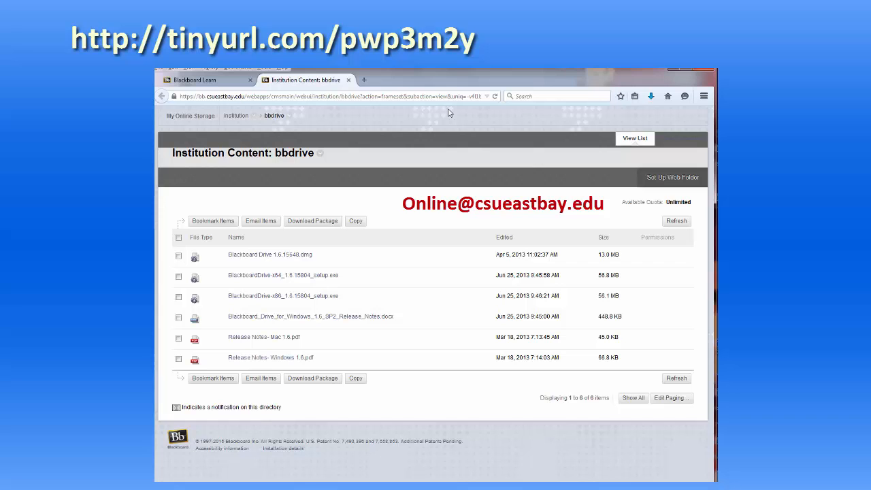
pyautogui.moveTo(347, 254)
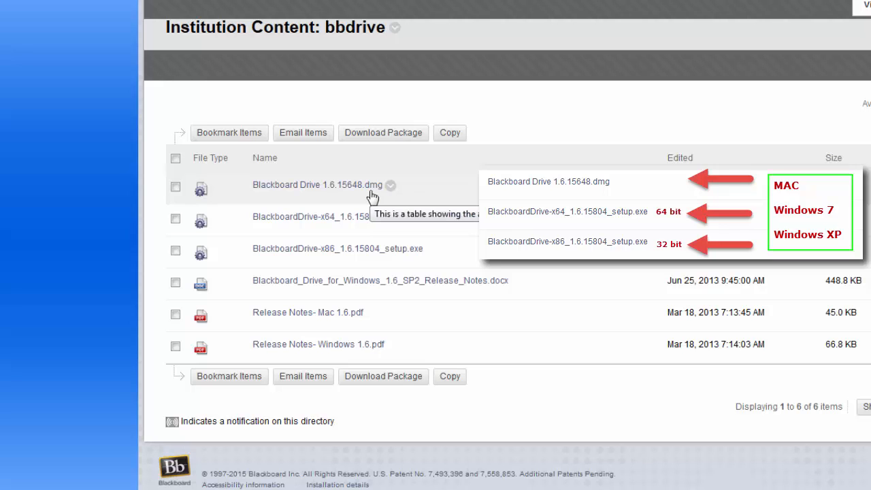
pyautogui.moveTo(466, 238)
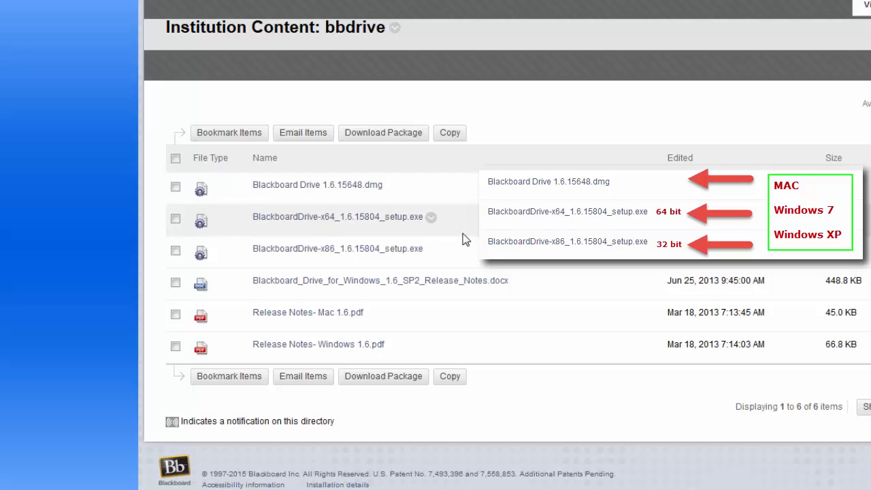
pyautogui.moveTo(361, 238)
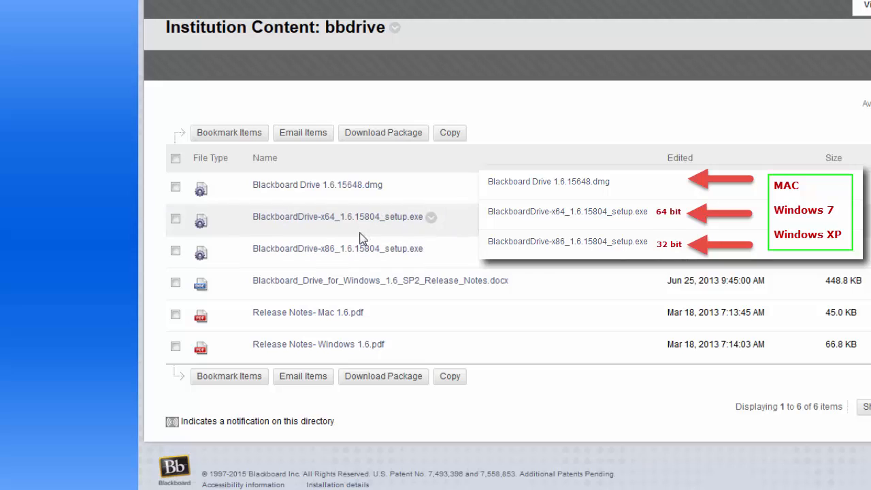
pyautogui.moveTo(331, 228)
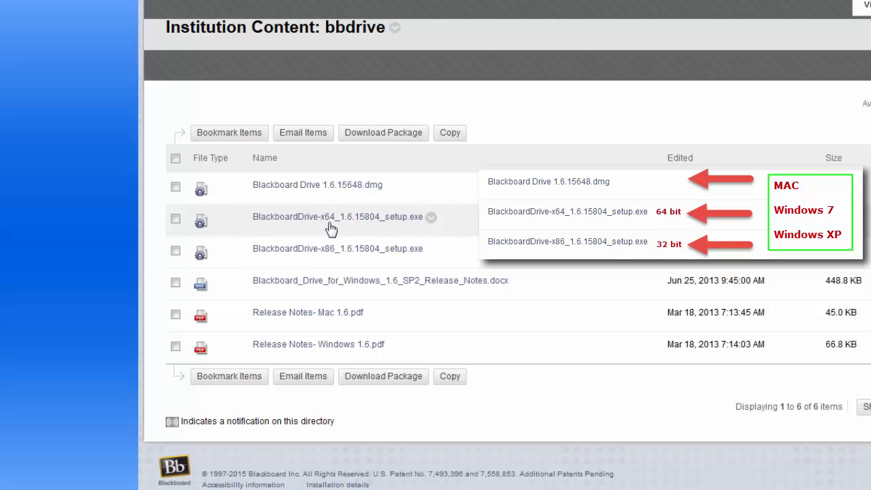
pyautogui.moveTo(331, 225)
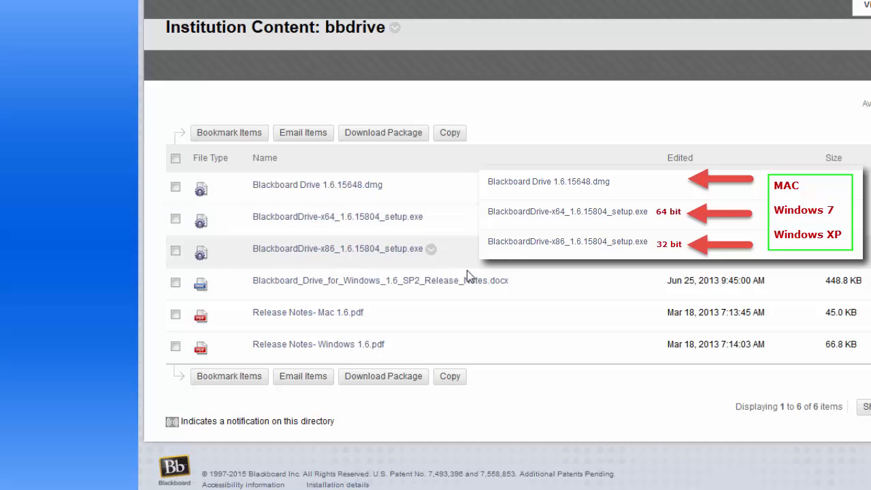
pyautogui.moveTo(330, 258)
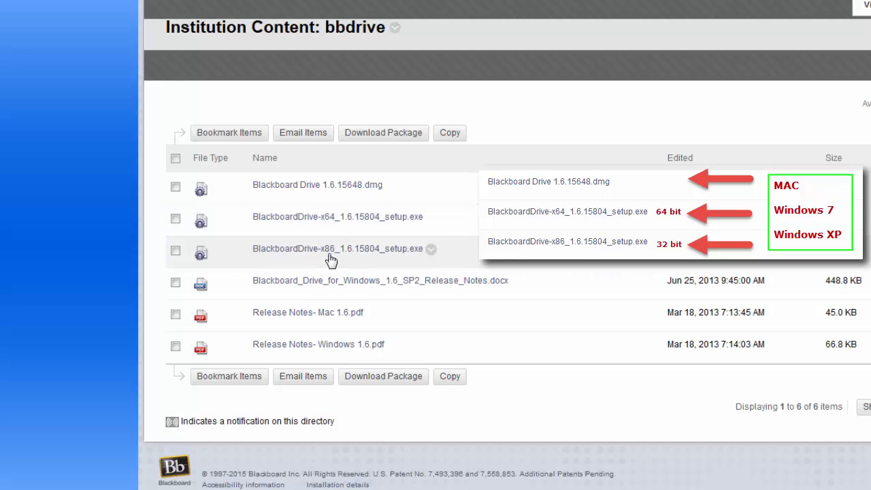
pyautogui.moveTo(331, 258)
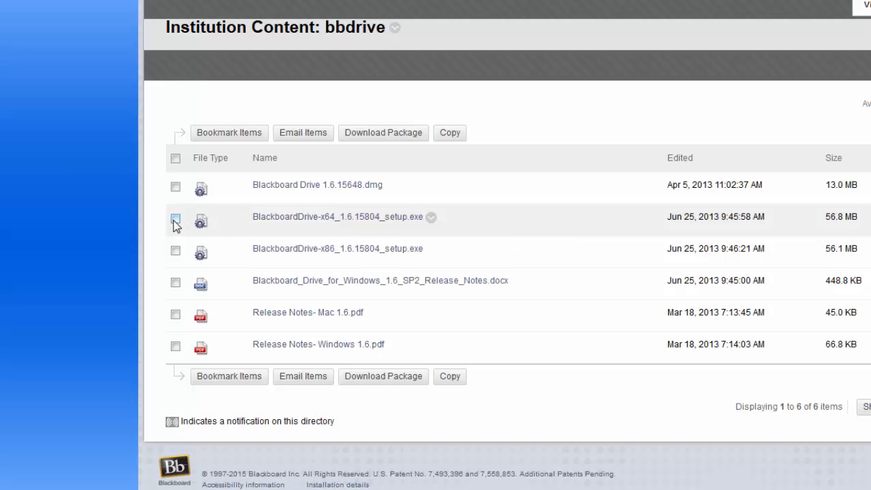
# Step: Select BlackboardDrive-x64_1.6.15804_setup.exe and download the package
pyautogui.click(175, 218)
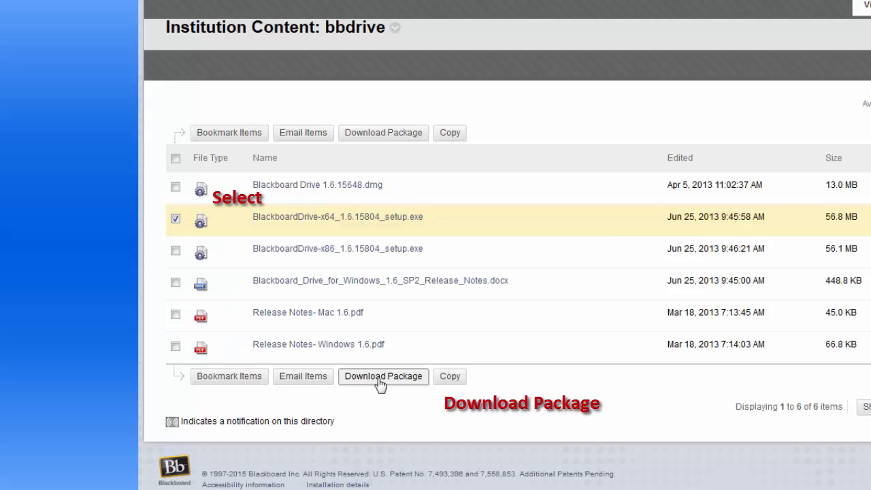
pyautogui.click(383, 376)
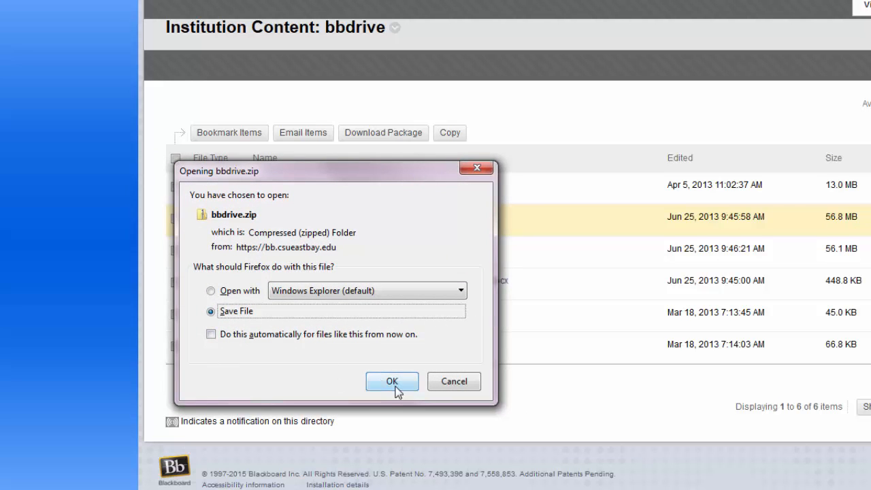
# Step: Confirm bbdrive.zip, allow the setup to run, and install Blackboard Drive 1.6.15804
pyautogui.click(391, 381)
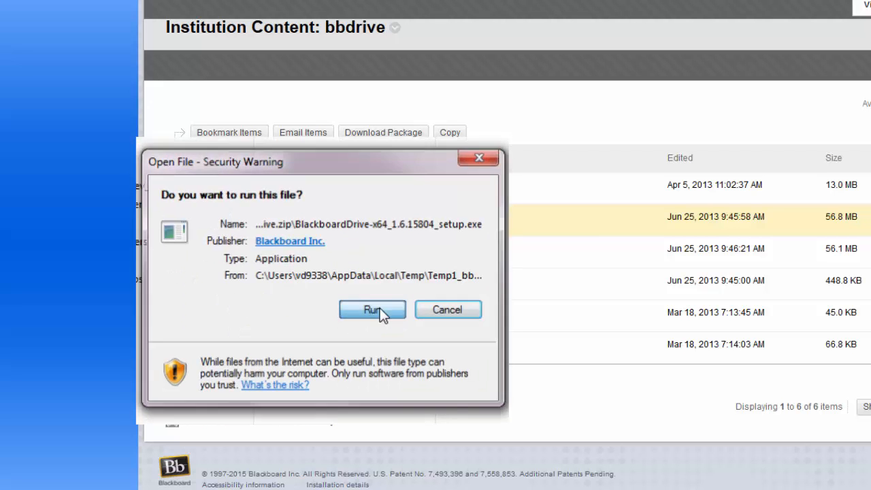
pyautogui.click(372, 309)
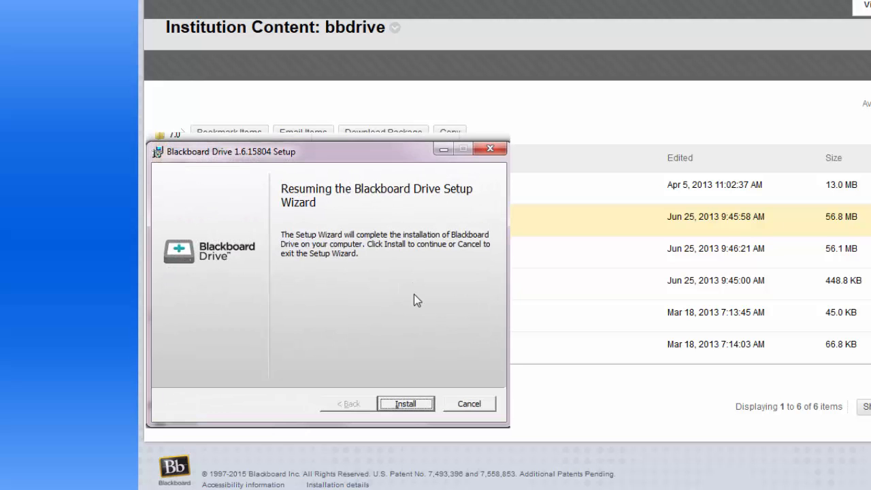
pyautogui.click(405, 403)
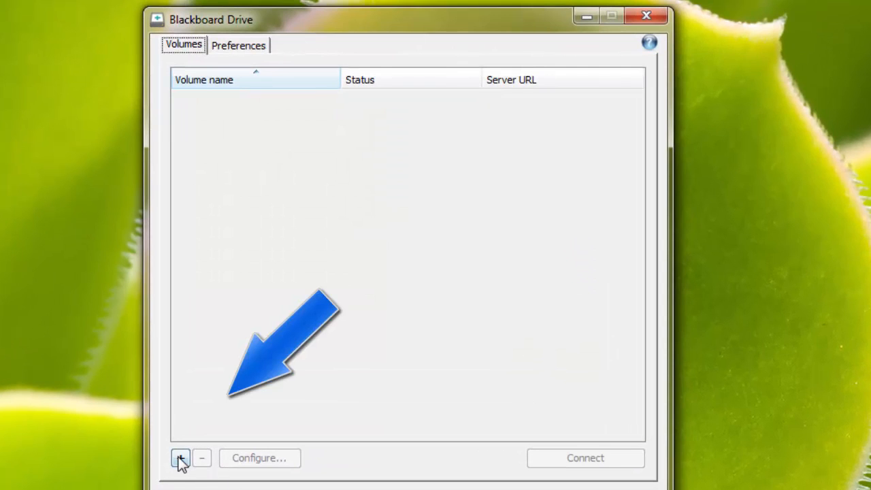
# Step: Add a new volume and name it 'My Online Storage'
pyautogui.click(180, 457)
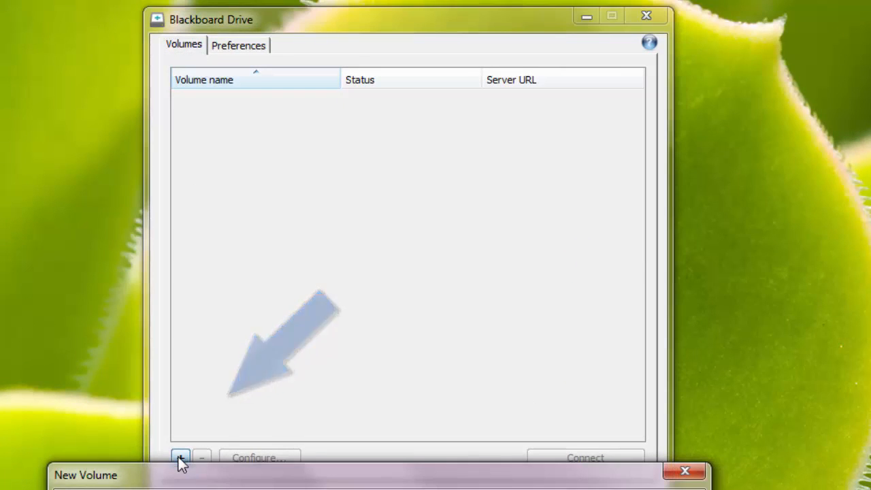
pyautogui.click(180, 457)
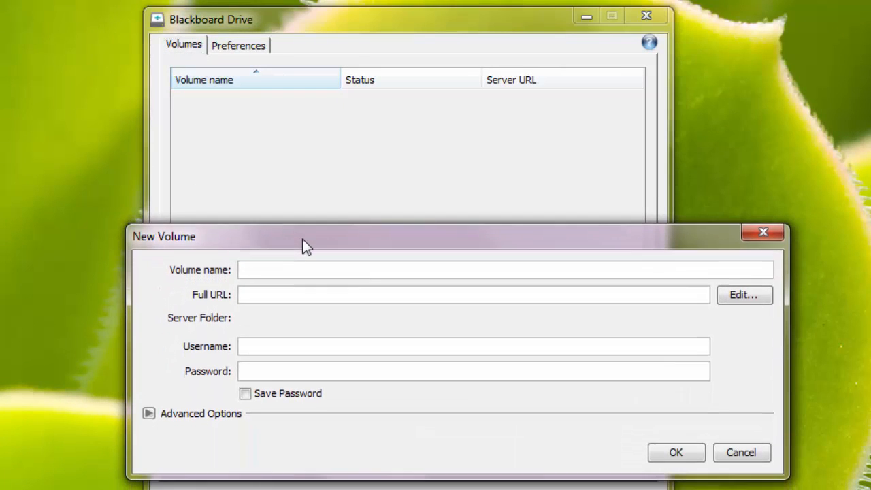
pyautogui.moveTo(441, 288)
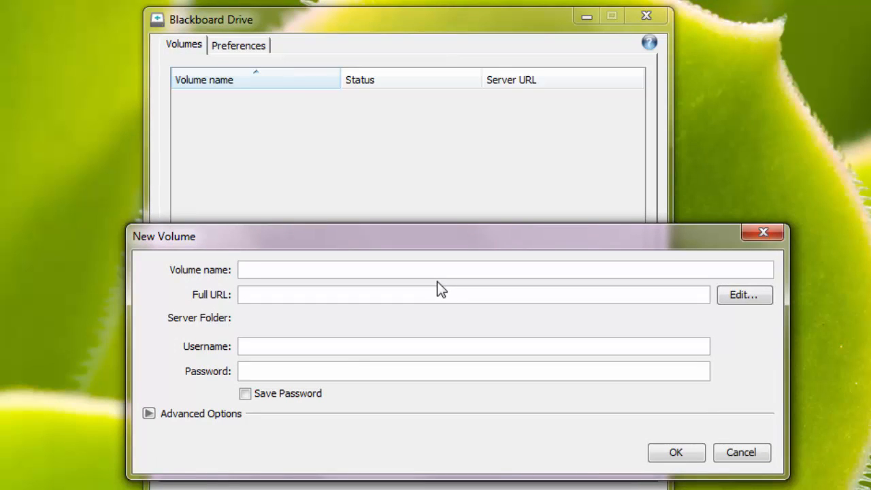
pyautogui.write('My Online')
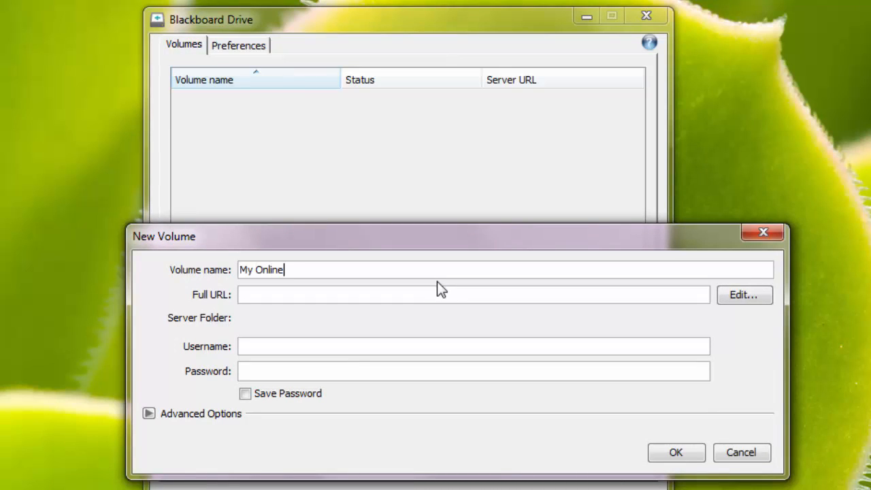
pyautogui.write('Stora')
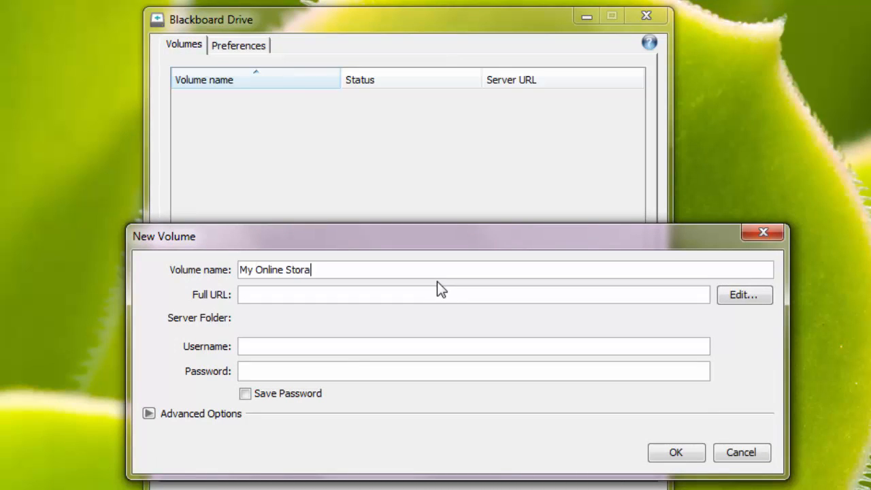
pyautogui.write('ge')
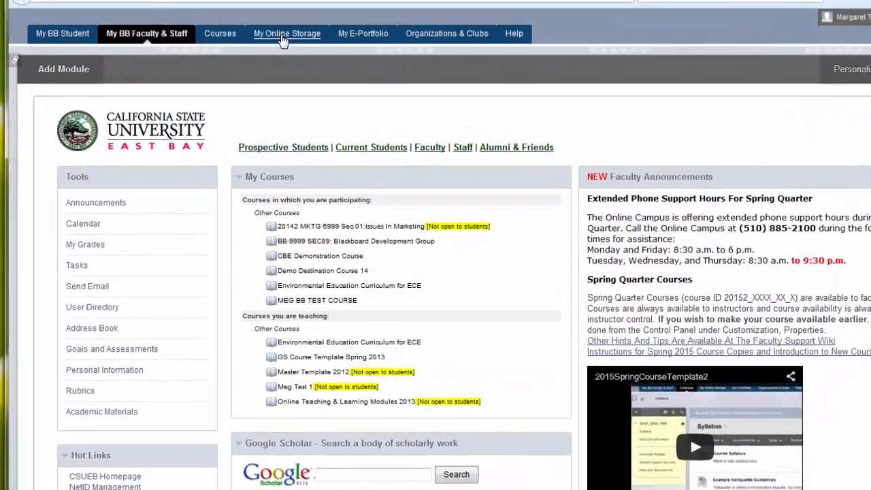
# Step: Open the vd9338 folder's Edit Settings page and select its Web Folder URL
pyautogui.click(286, 33)
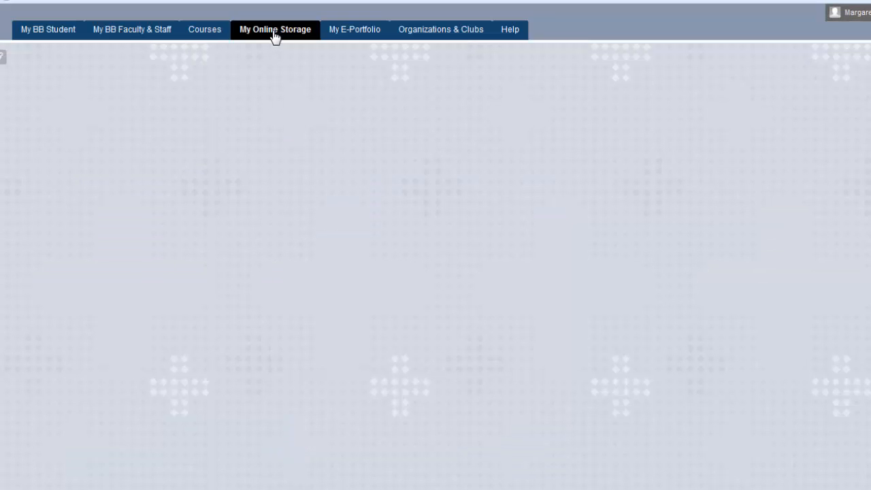
pyautogui.click(275, 30)
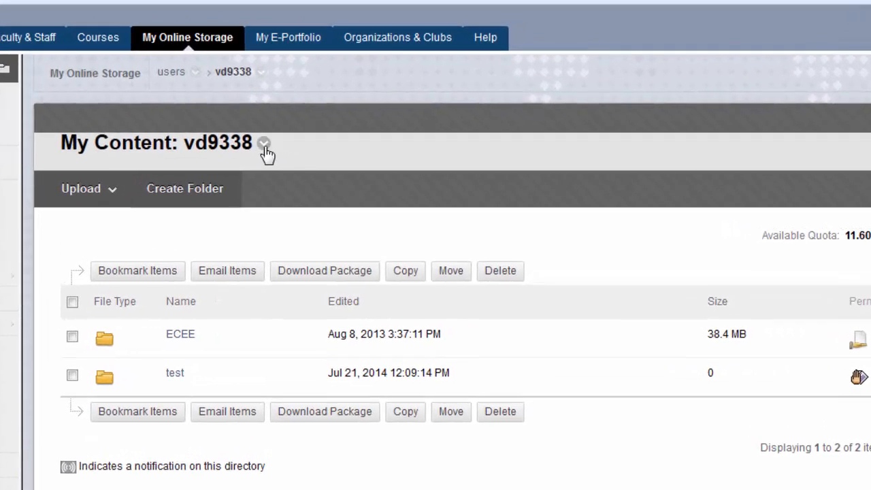
pyautogui.click(263, 143)
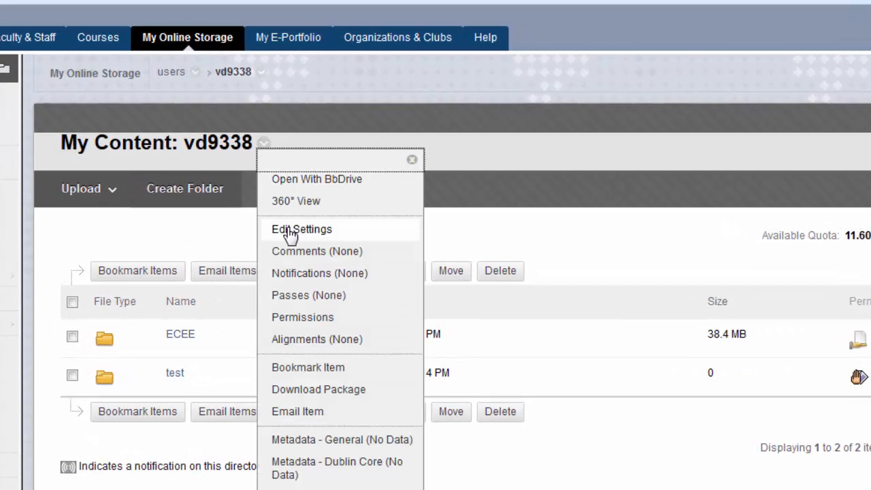
pyautogui.click(301, 229)
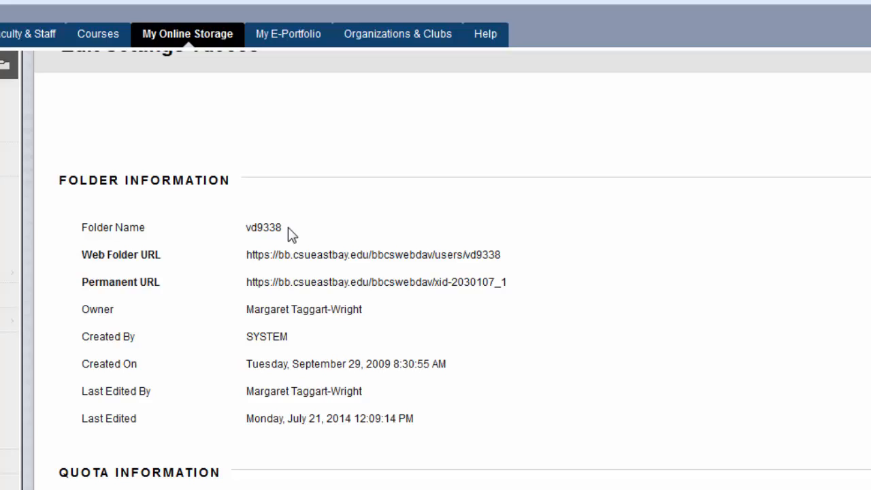
pyautogui.moveTo(501, 264)
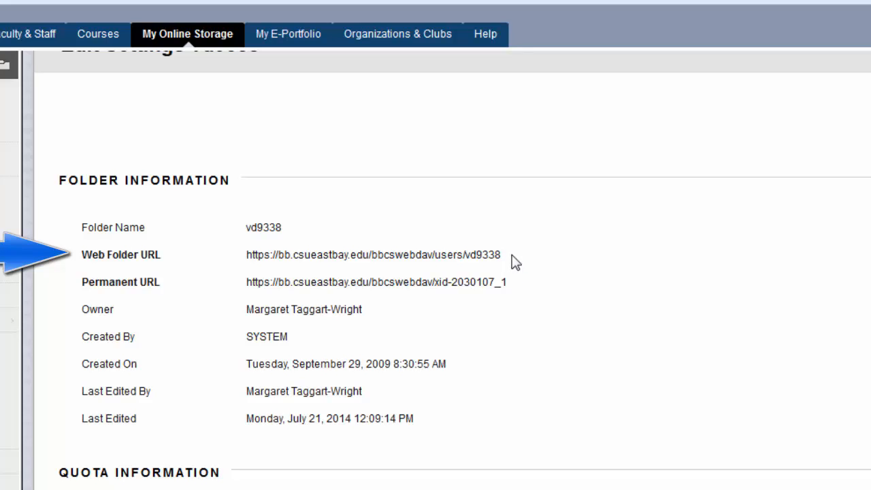
pyautogui.doubleClick(370, 254)
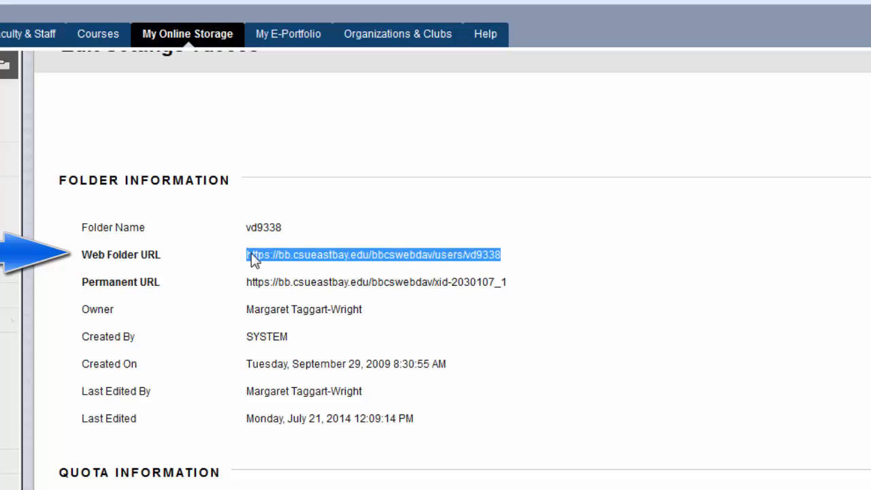
pyautogui.moveTo(536, 253)
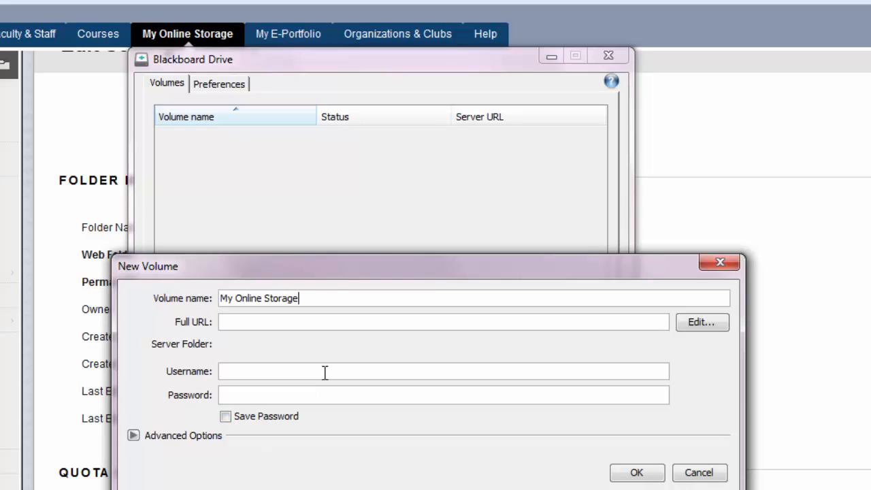
pyautogui.click(443, 322)
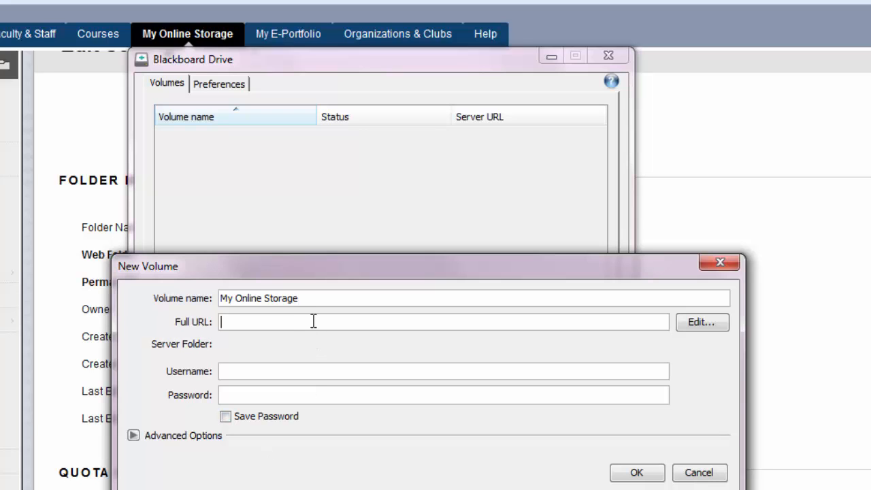
pyautogui.write('https://bb.csueastbay.edu/bbcswebdav/users/vd9338')
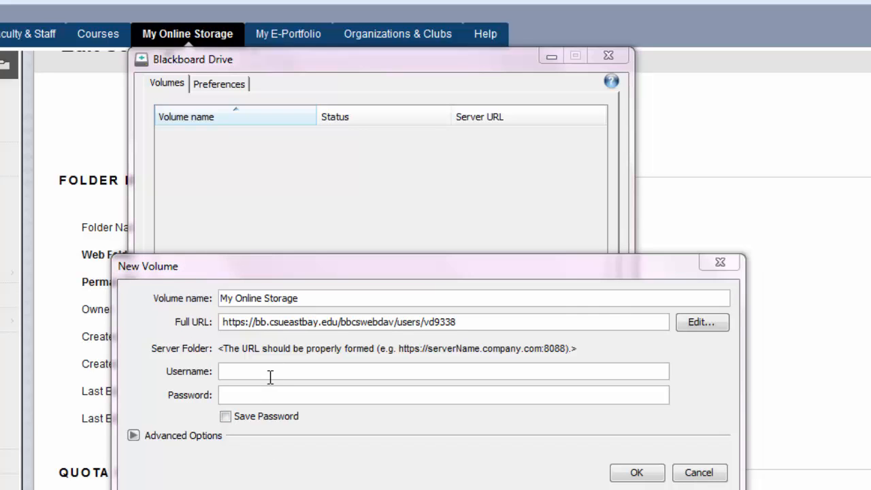
pyautogui.write('v')
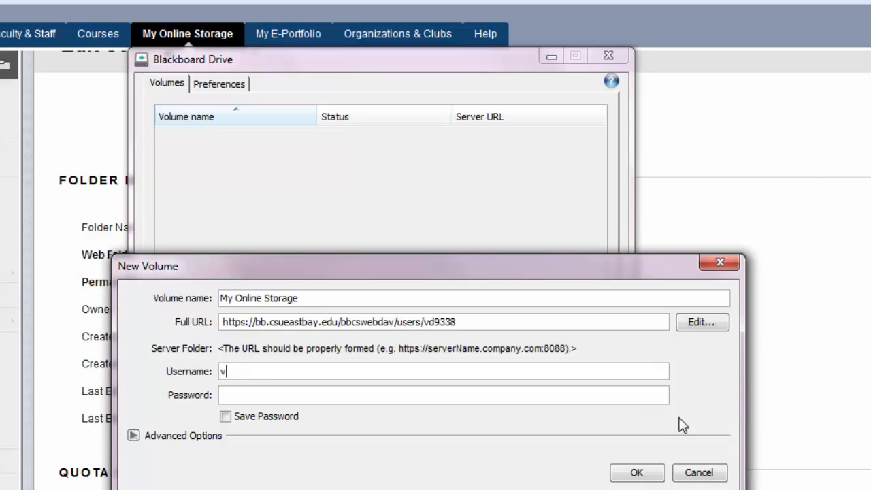
pyautogui.write('d9338')
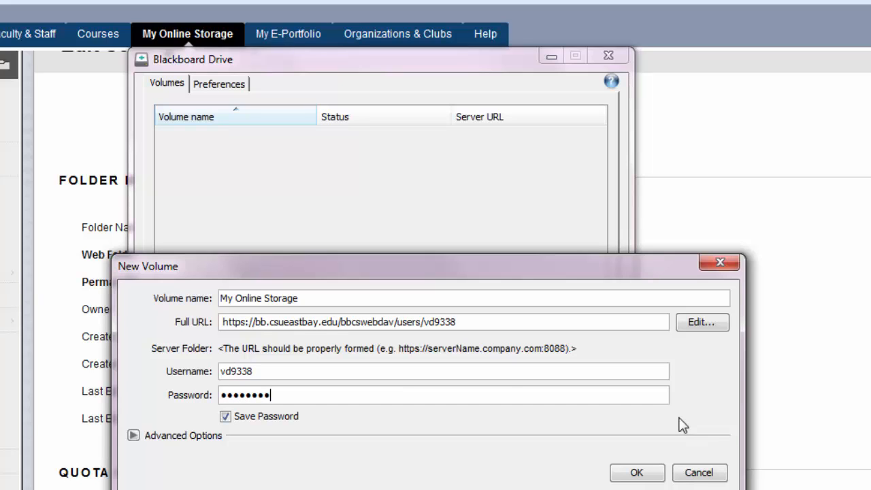
pyautogui.click(225, 416)
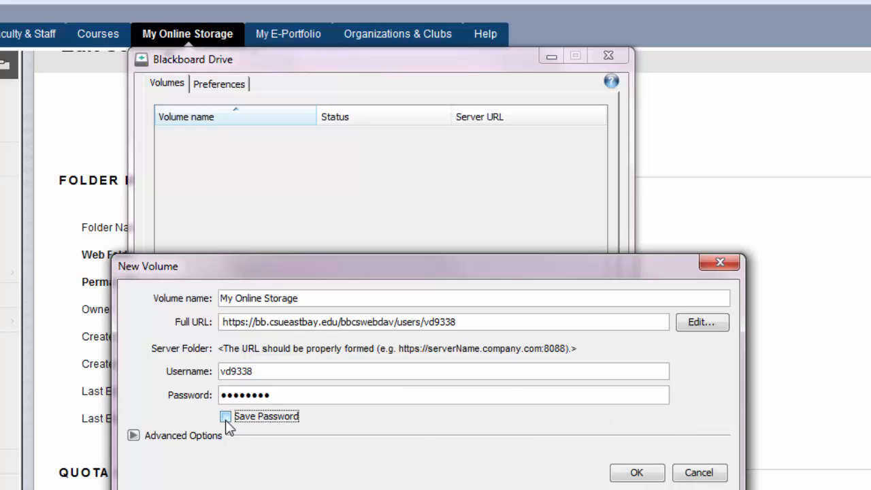
pyautogui.click(226, 416)
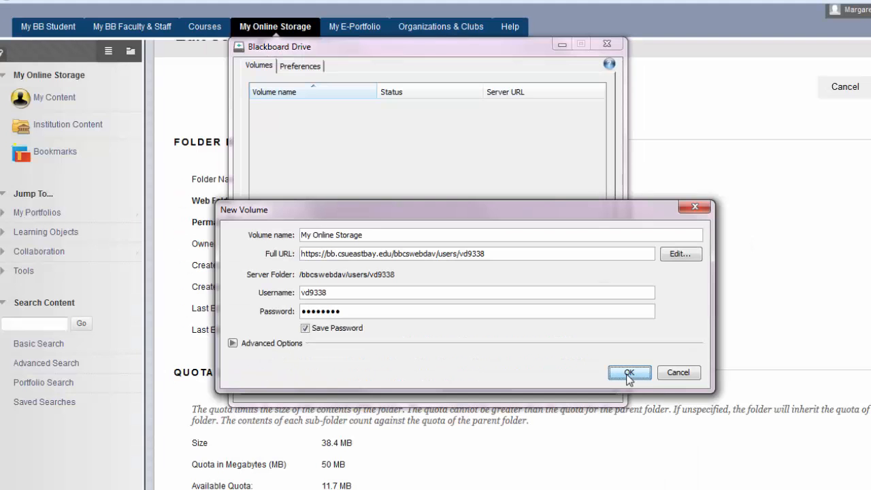
# Step: Save the new volume, select My Online Storage, and connect it
pyautogui.click(628, 372)
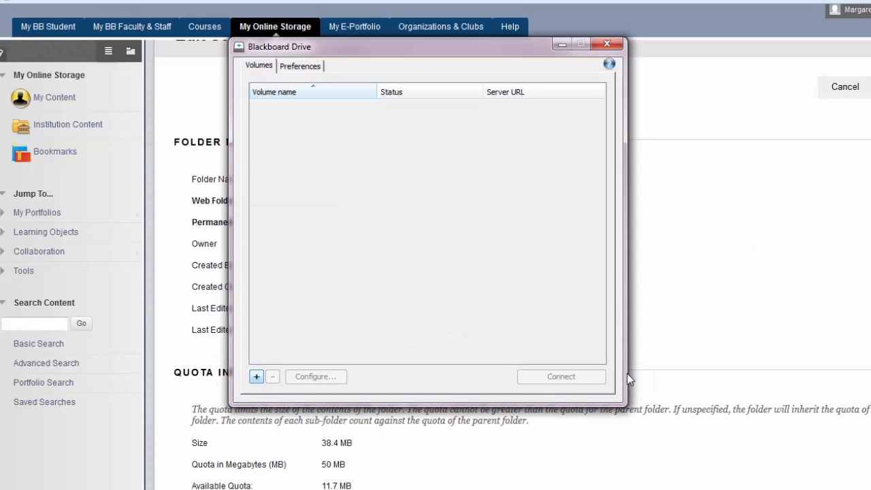
pyautogui.click(256, 376)
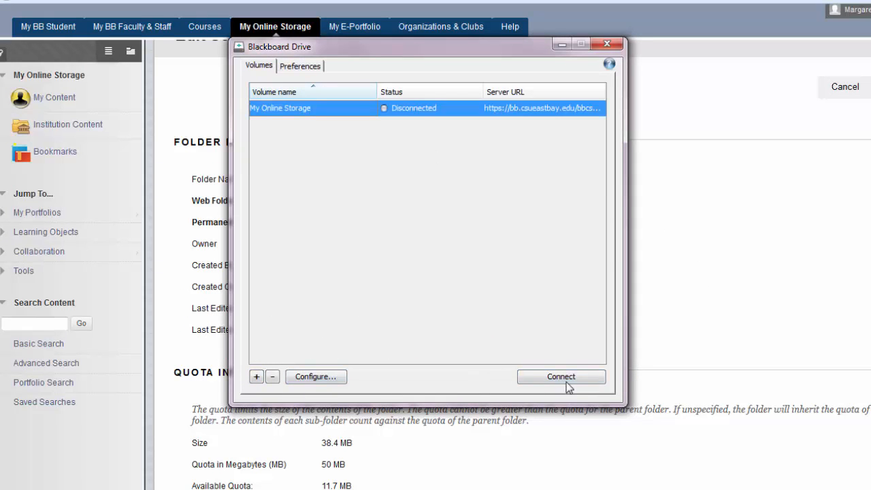
pyautogui.click(560, 376)
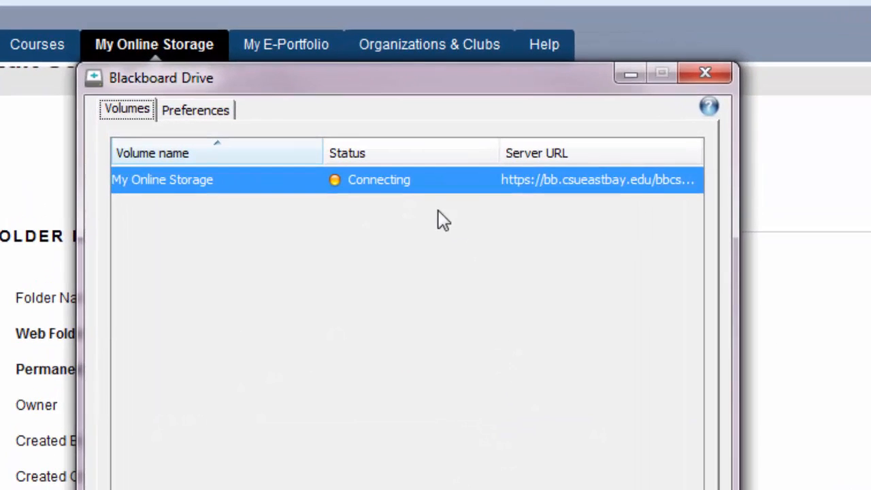
pyautogui.moveTo(408, 190)
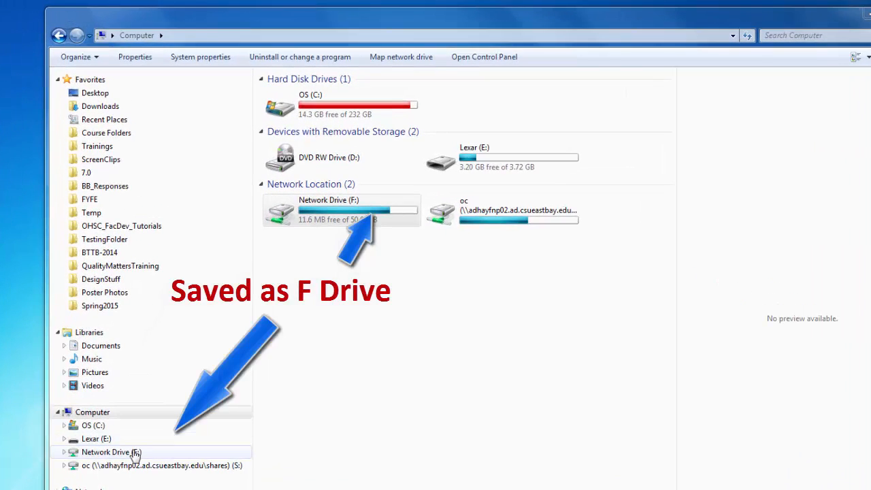
# Step: Browse Network Drive F: into ECEE > RubricsSyllabus and open a syllabus PDF
pyautogui.doubleClick(111, 452)
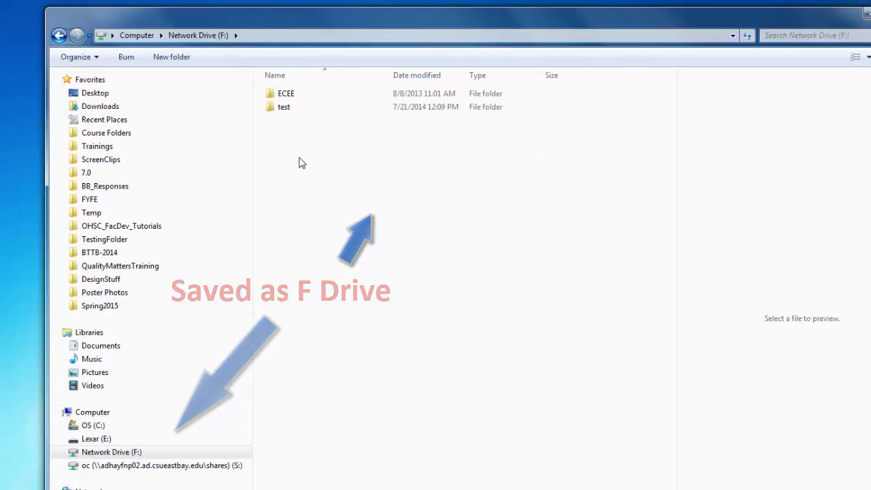
pyautogui.doubleClick(285, 93)
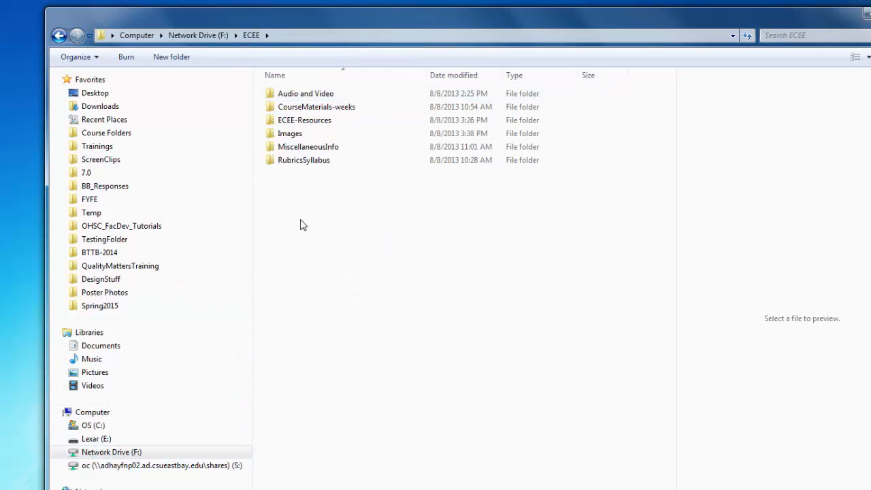
pyautogui.doubleClick(303, 159)
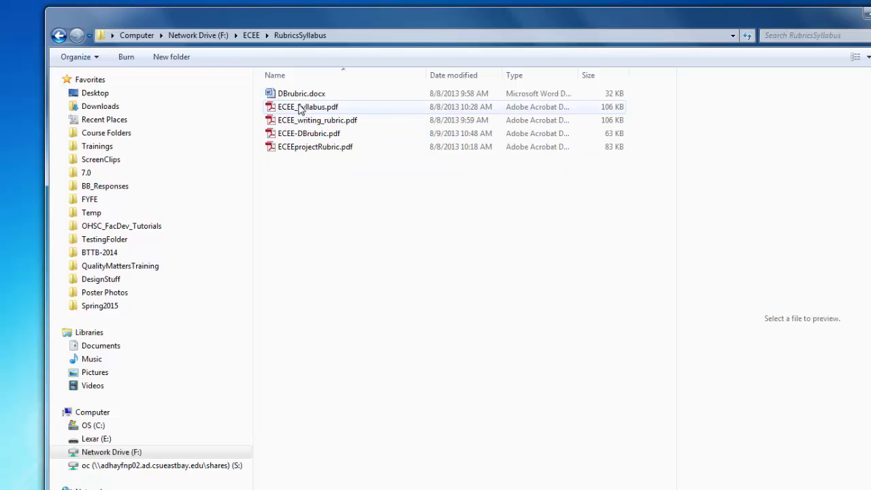
pyautogui.doubleClick(301, 93)
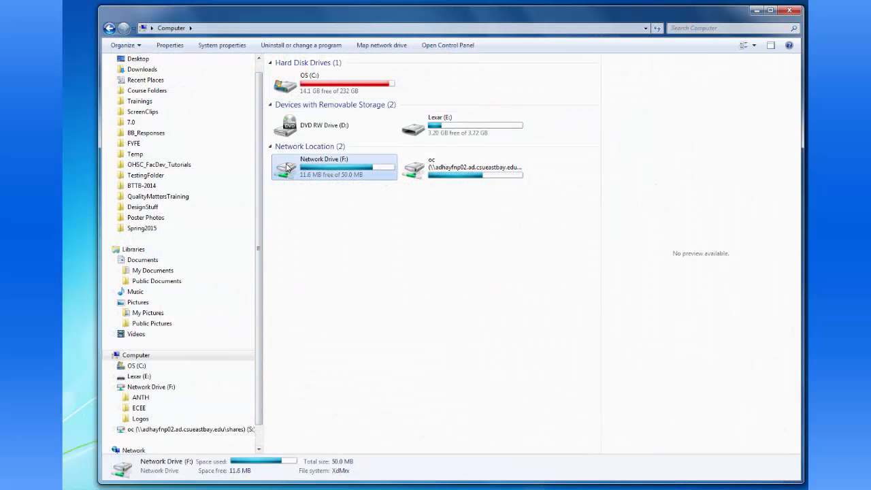
pyautogui.moveTo(299, 178)
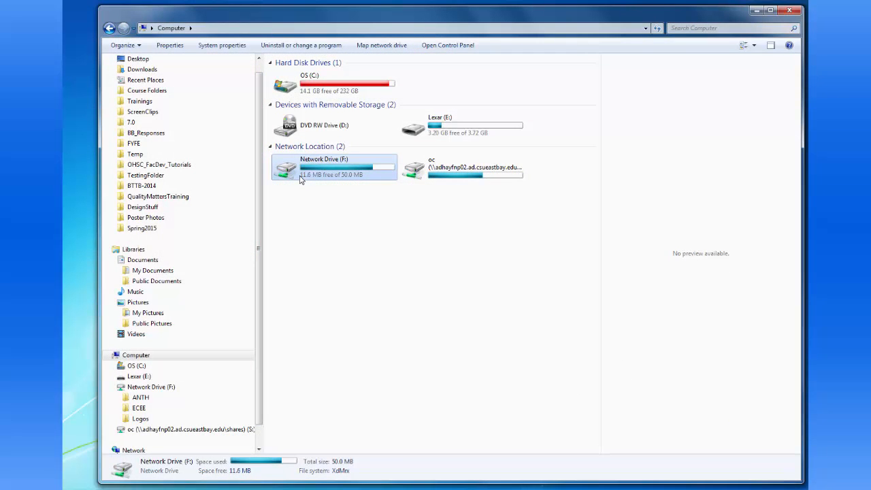
# Step: Reopen drive F:, select the Logos folder, then go to My Documents
pyautogui.doubleClick(333, 167)
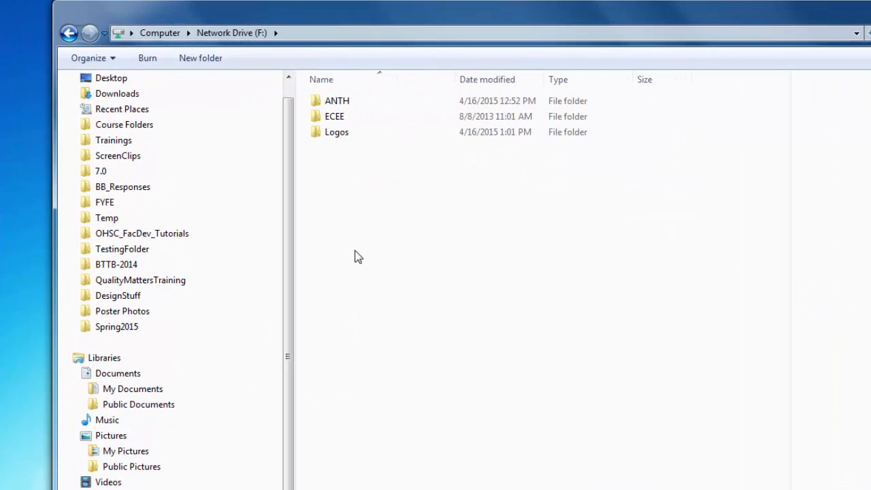
pyautogui.click(336, 132)
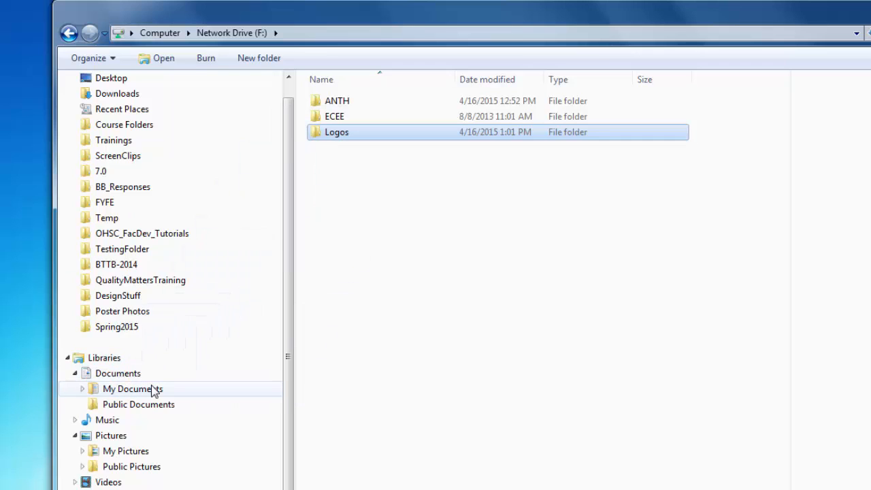
pyautogui.click(132, 388)
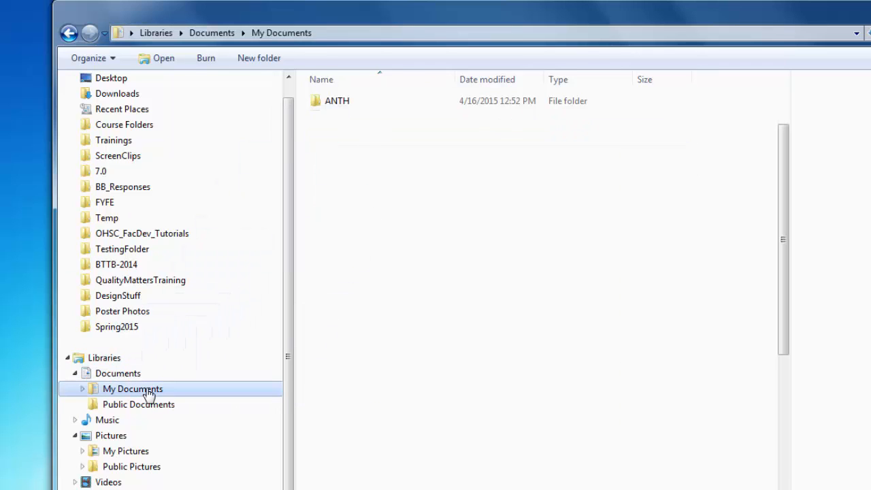